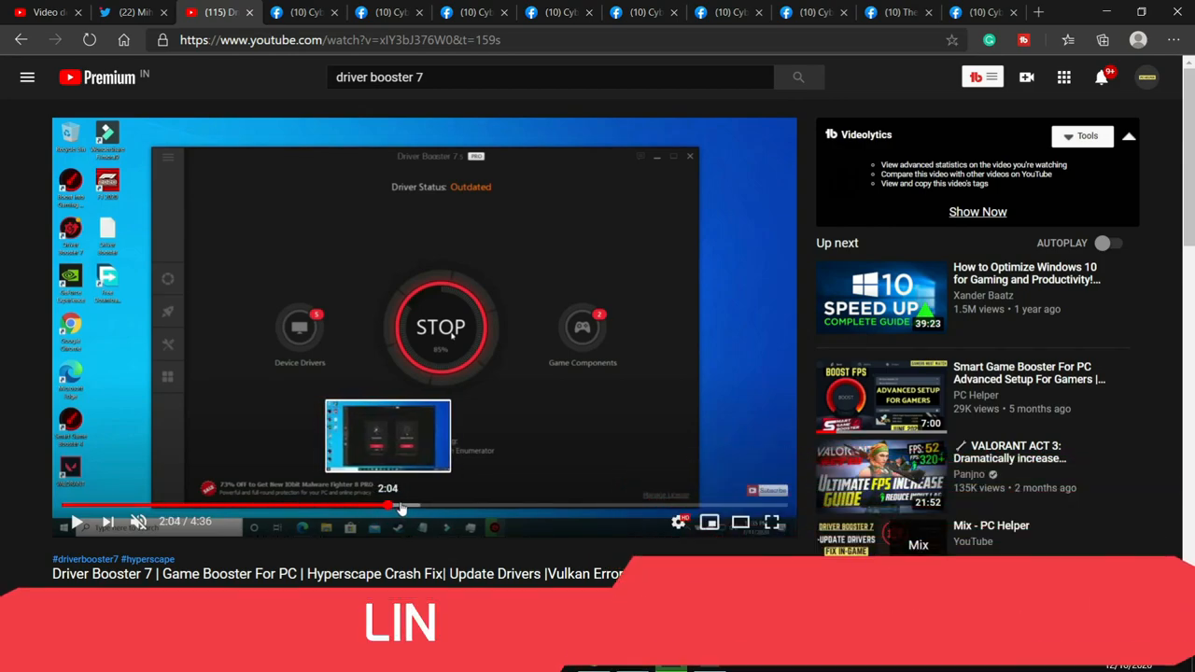
Jump the Driver Booster 7 video forward to around 3:38 where its Tools screen appears.
drag(401, 506, 564, 506)
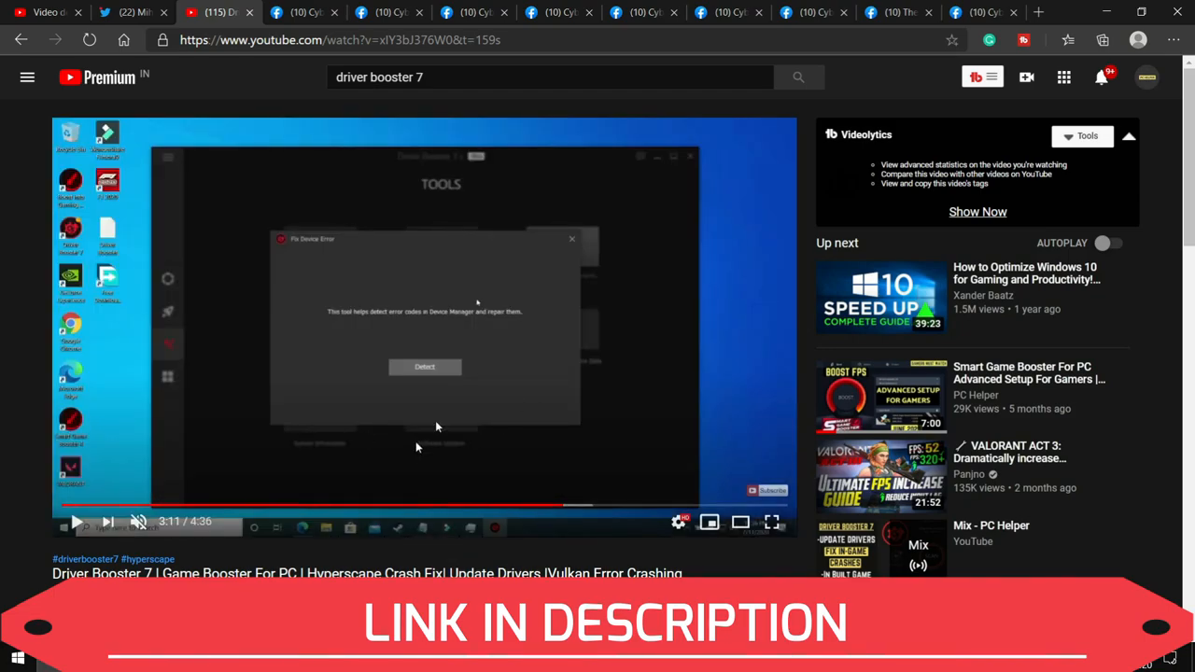
mouse_move(577, 508)
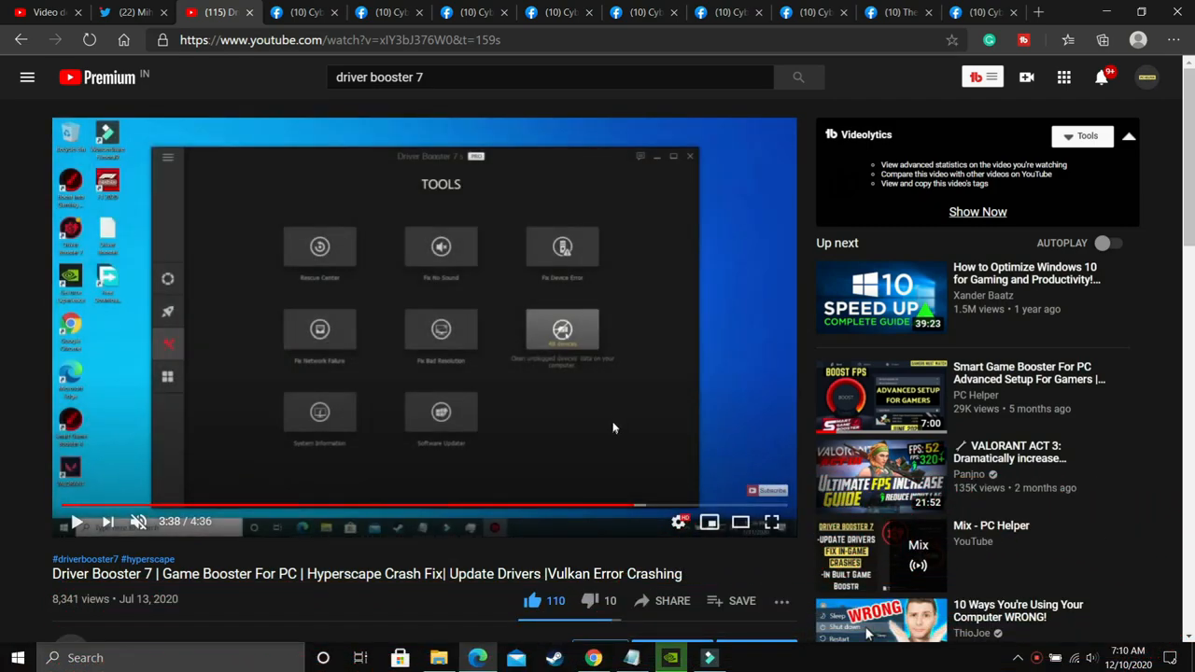
mouse_move(732, 471)
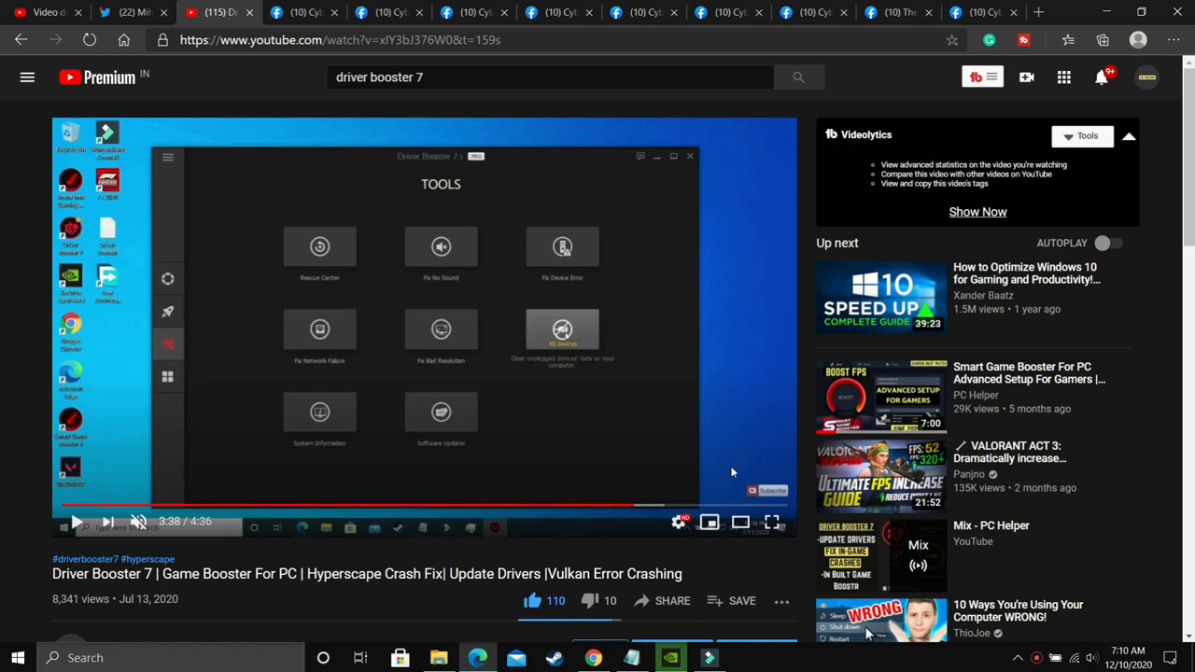
mouse_move(485, 412)
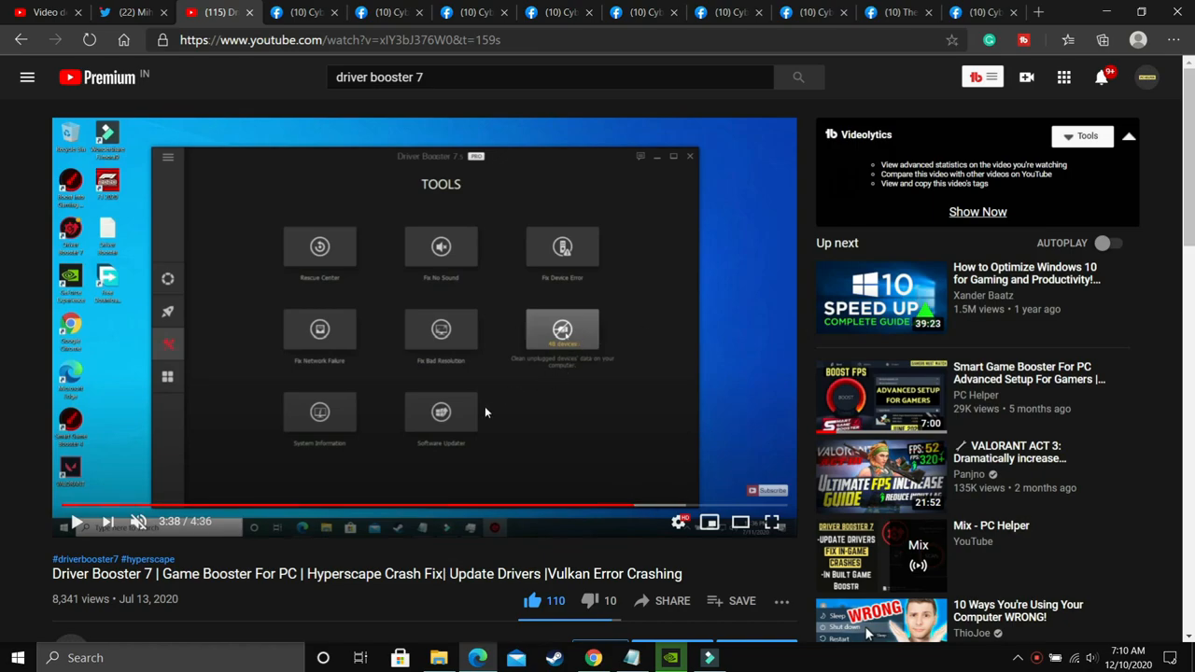
scroll(down, 3)
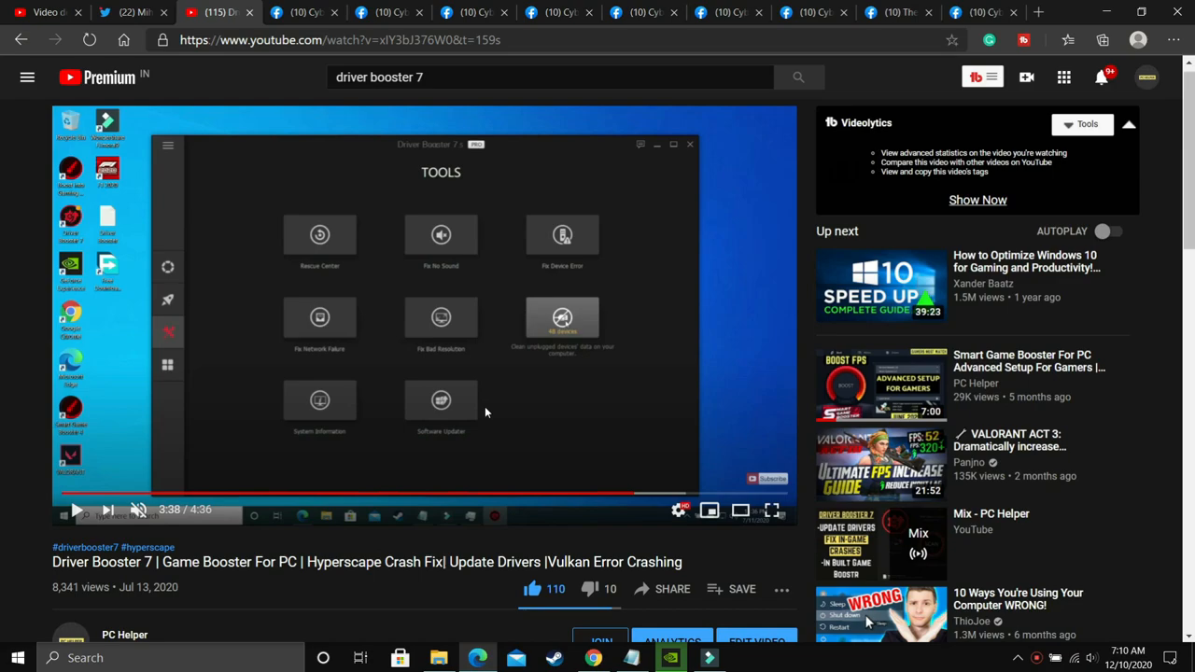
mouse_move(411, 368)
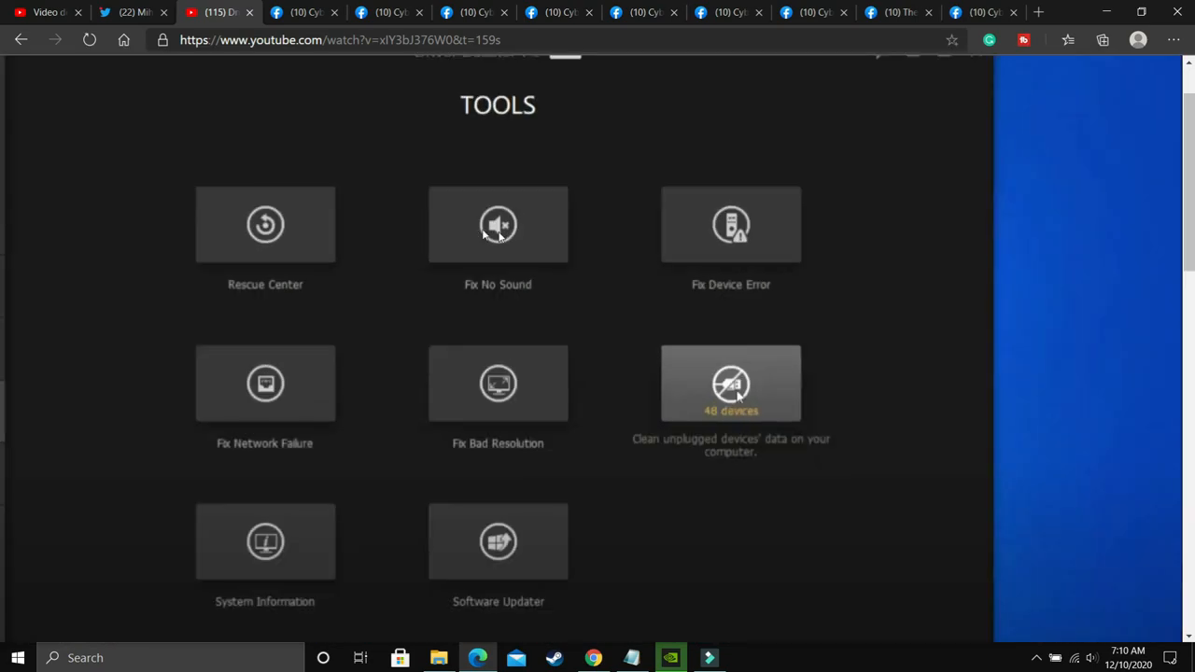
mouse_move(501, 266)
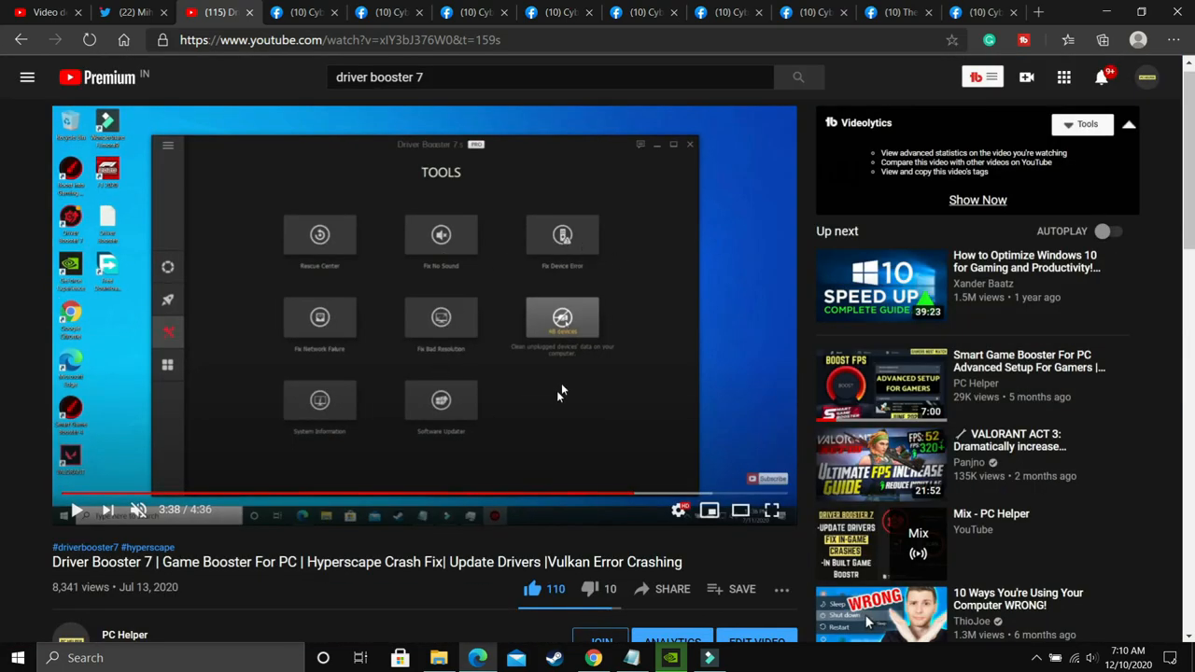
mouse_move(523, 284)
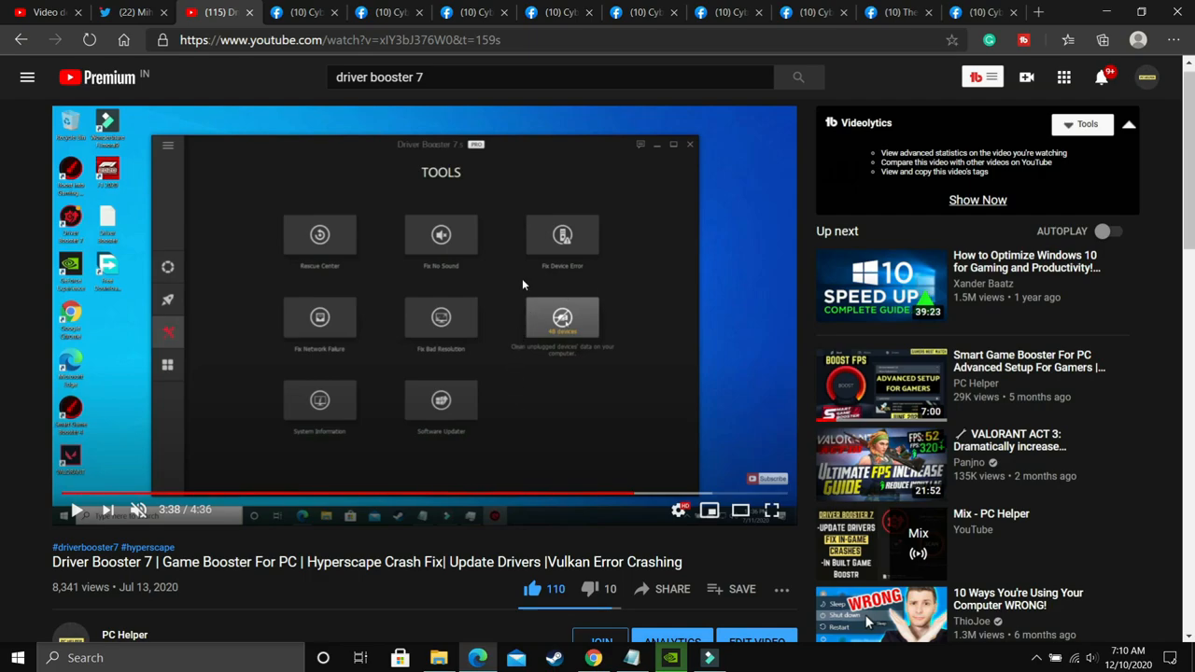
mouse_move(582, 347)
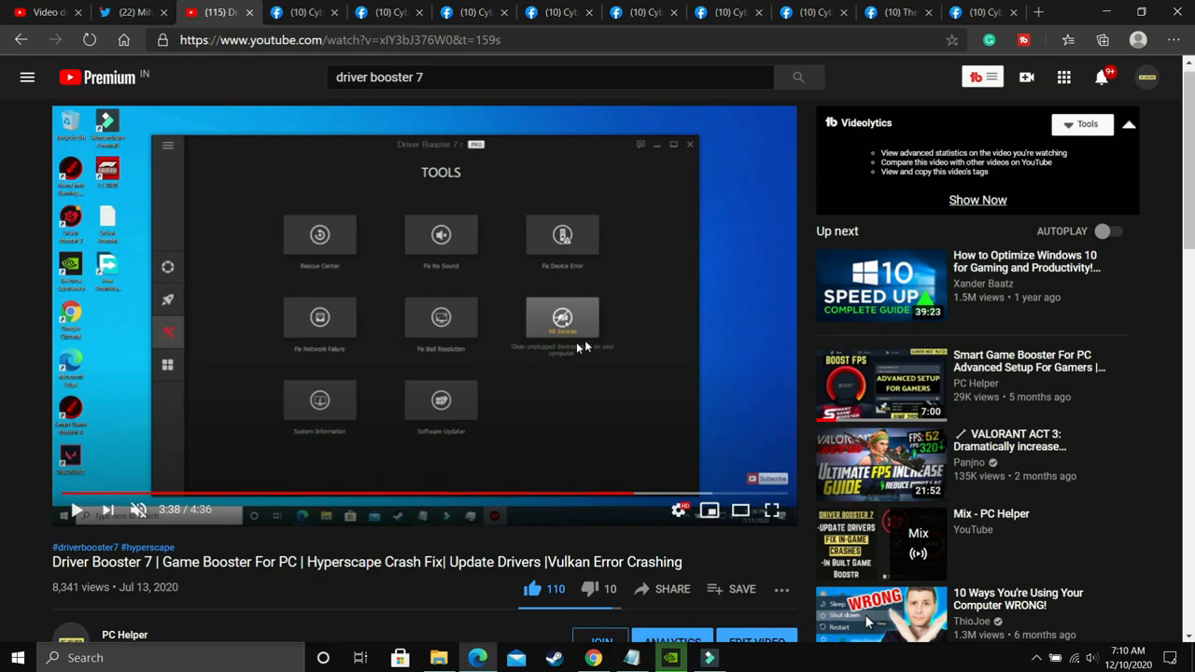
mouse_move(612, 470)
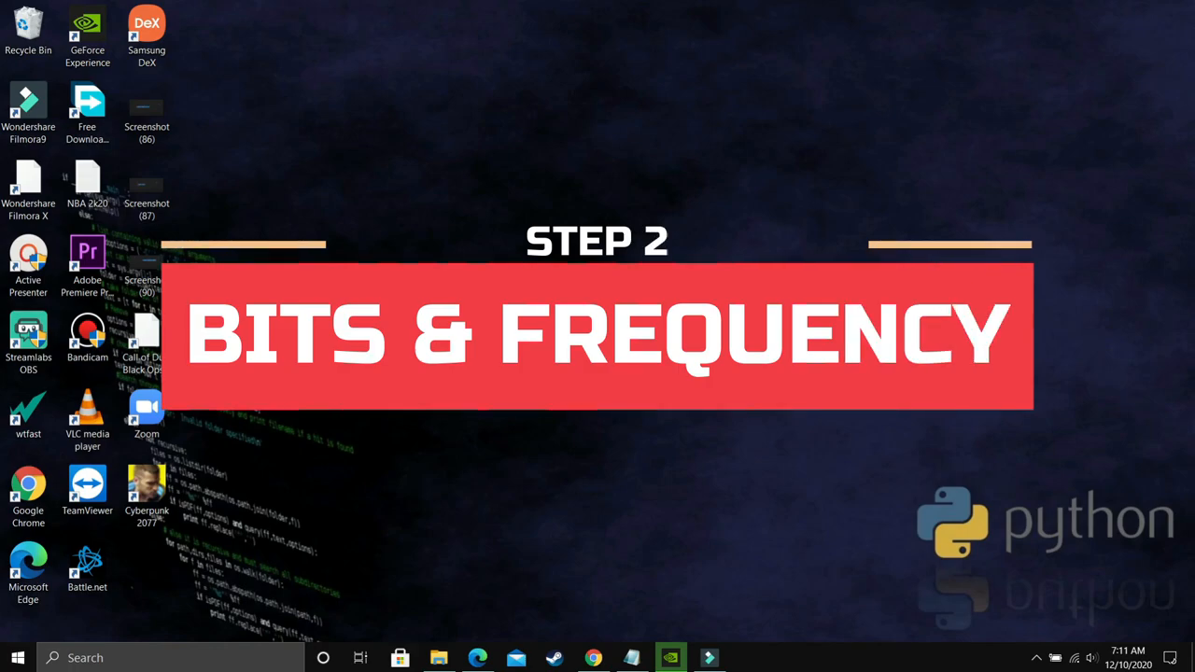
mouse_move(982, 549)
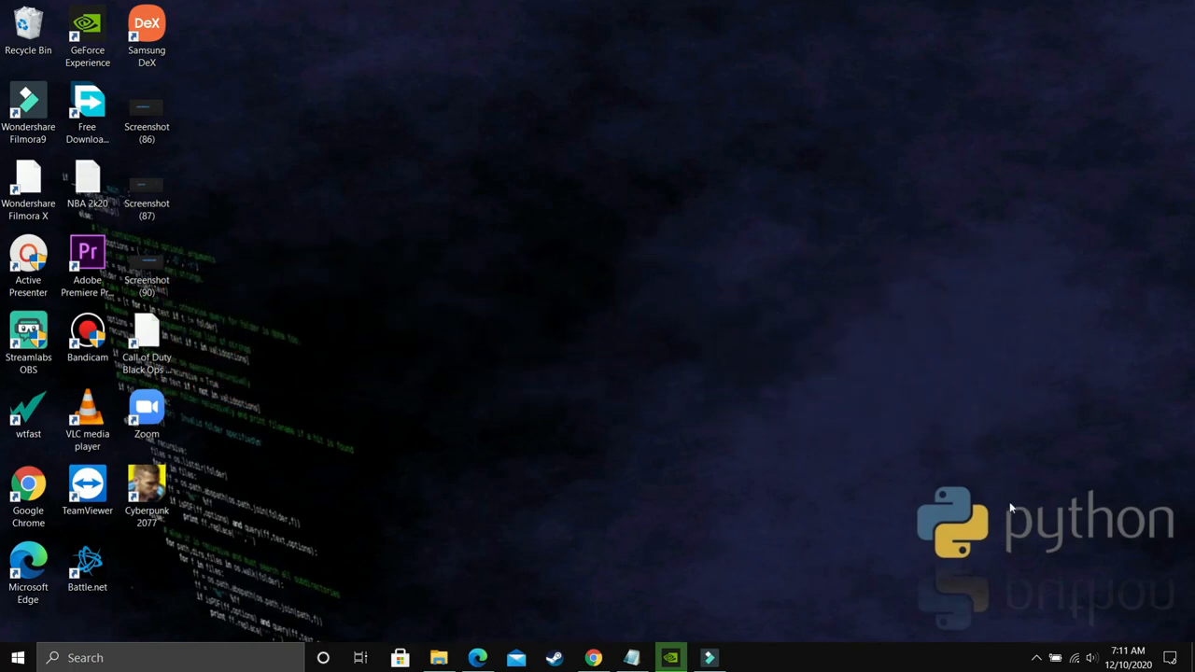
mouse_move(1083, 612)
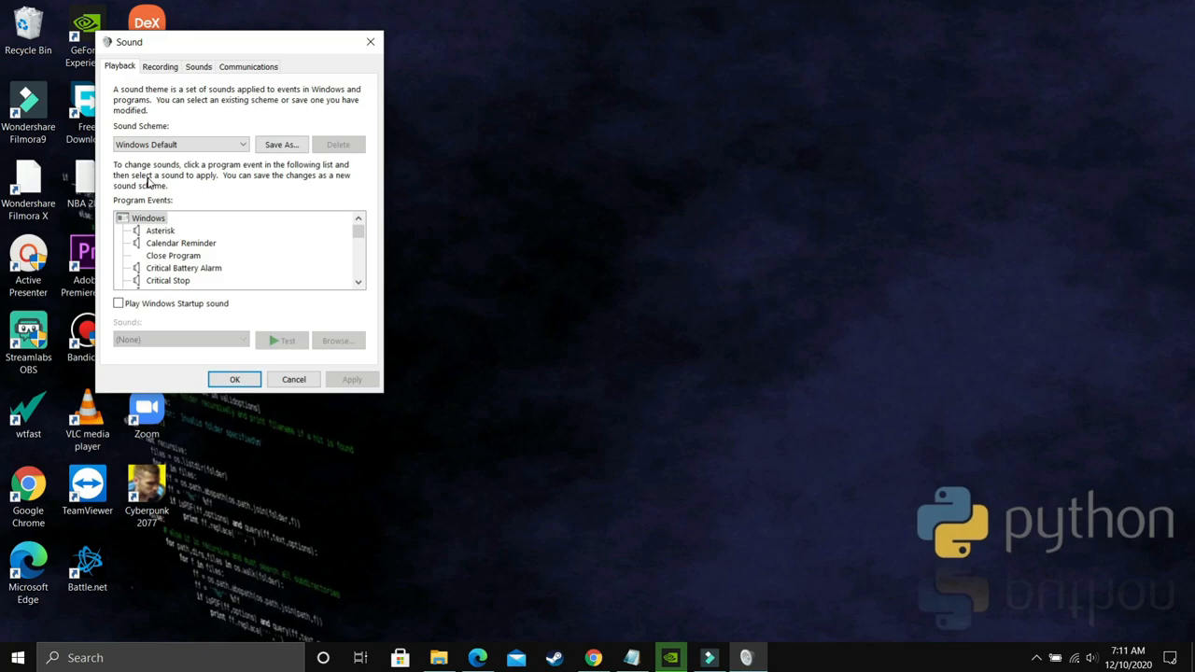
Show the Playback devices, select Speakers (Realtek) and bring up its Properties.
click(120, 67)
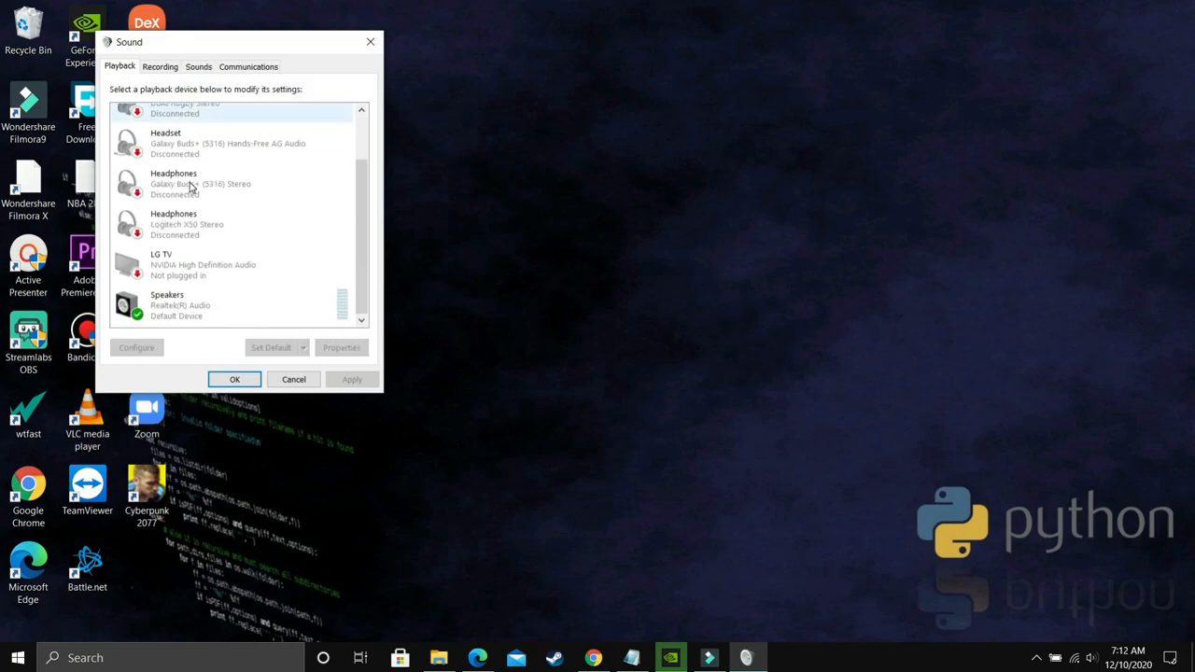
click(168, 304)
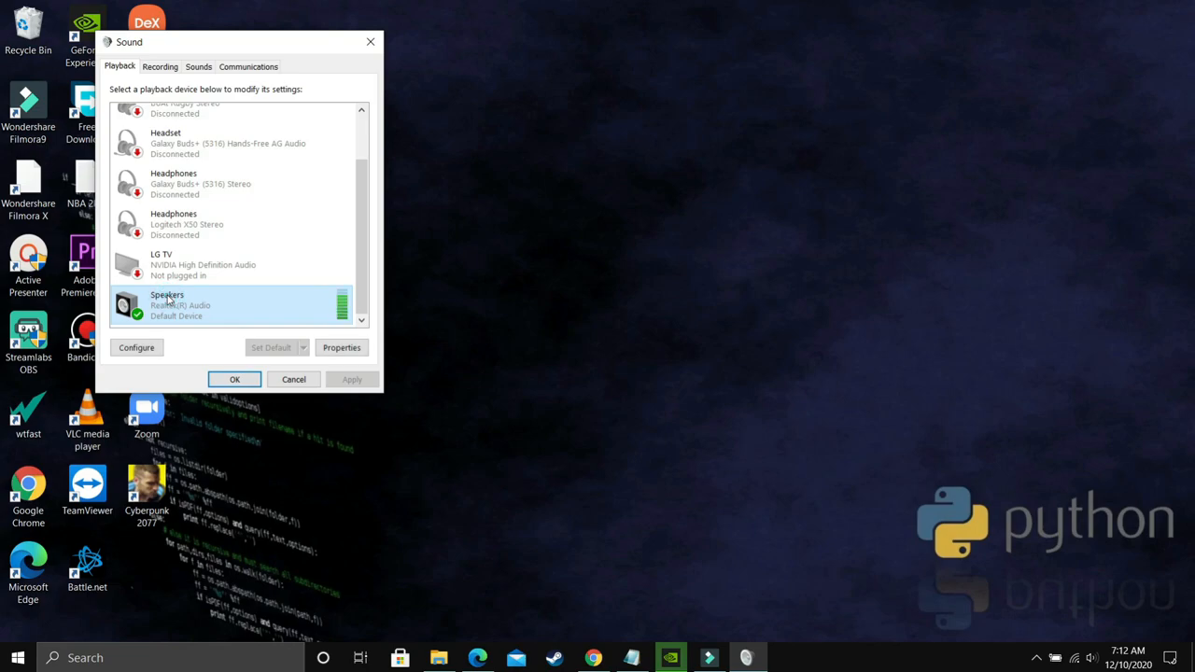
click(340, 347)
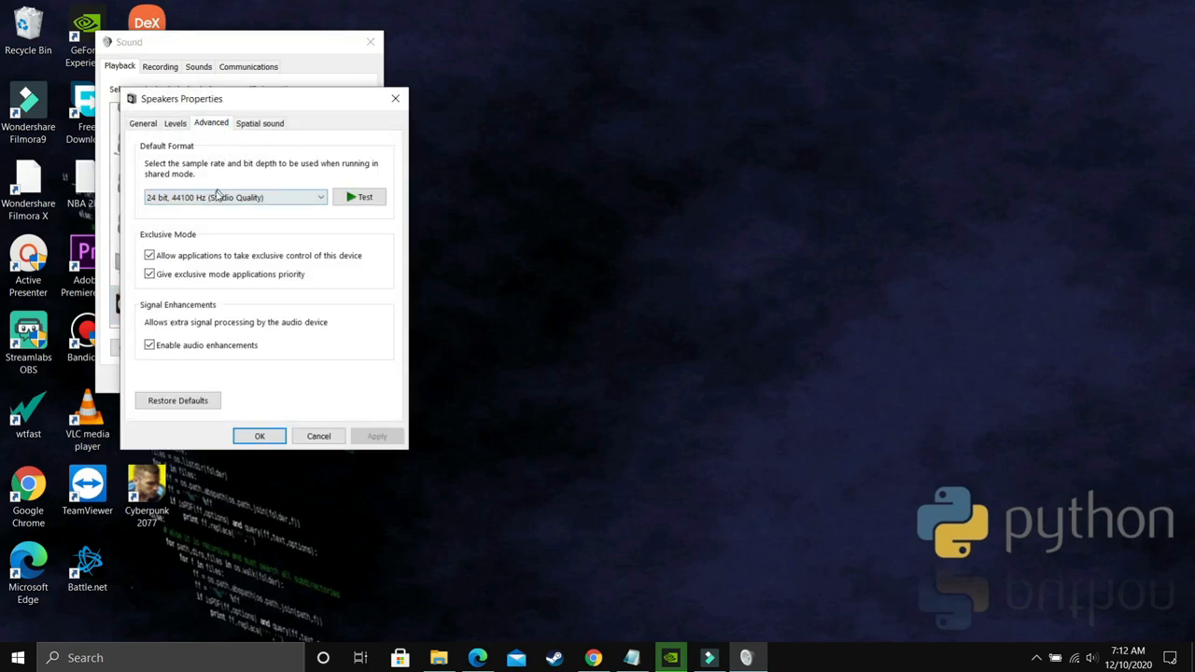
Set the Speakers default format to 16 bit, 44100 Hz (CD Quality) and apply it.
click(233, 198)
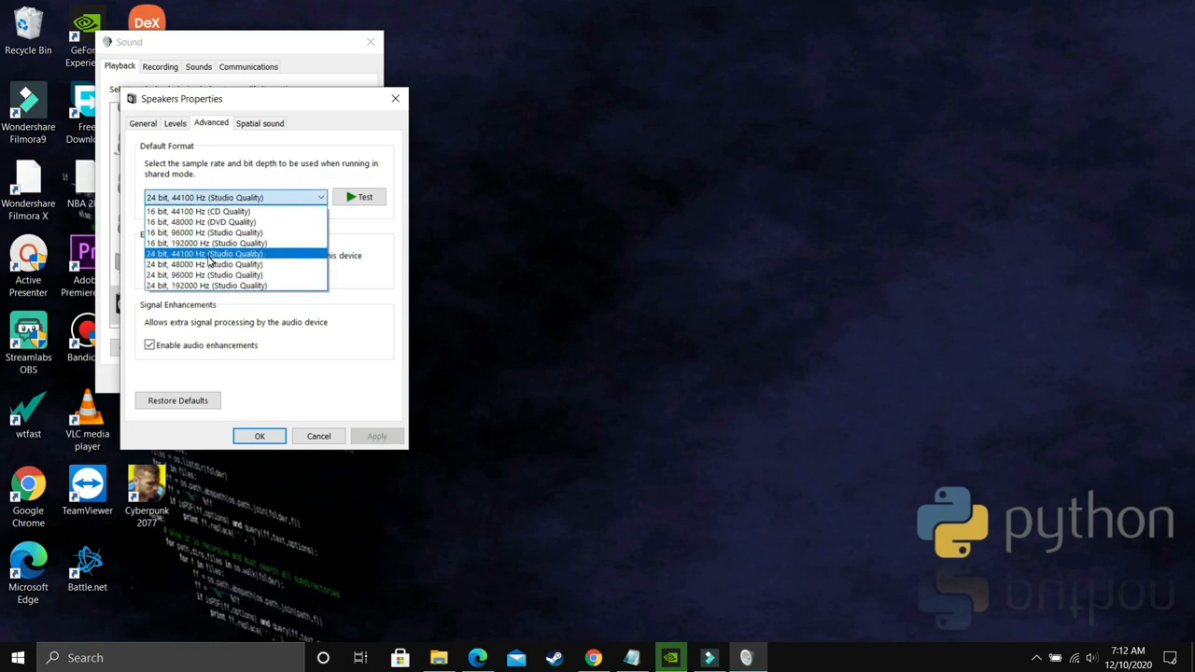
mouse_move(224, 221)
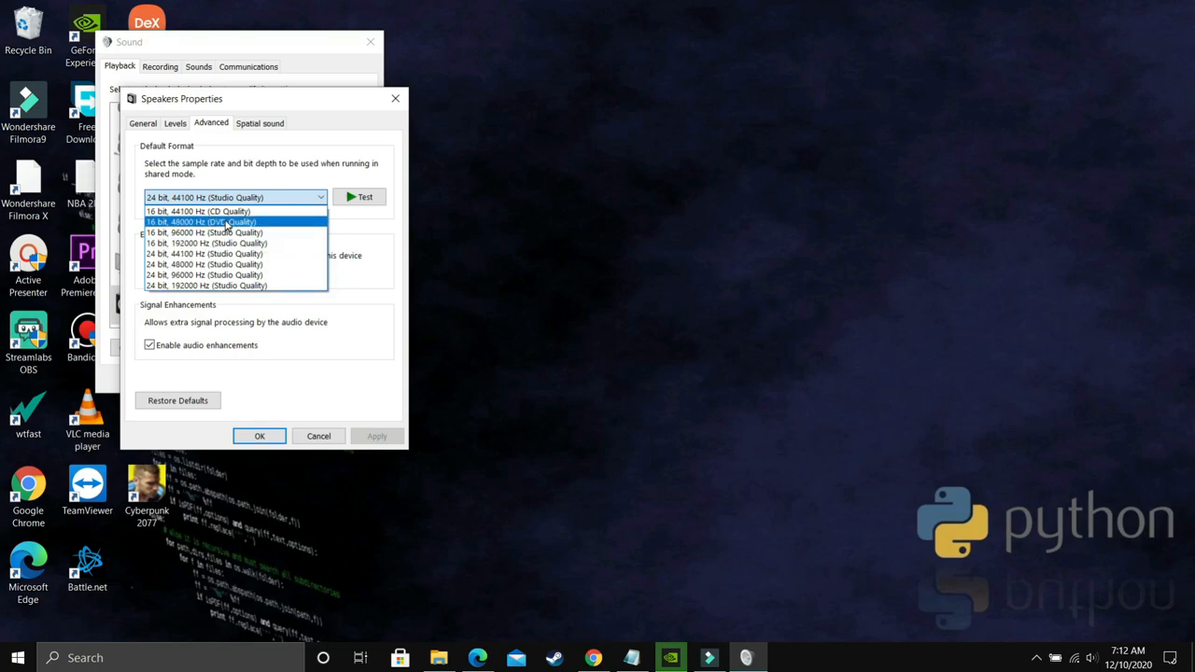
click(198, 209)
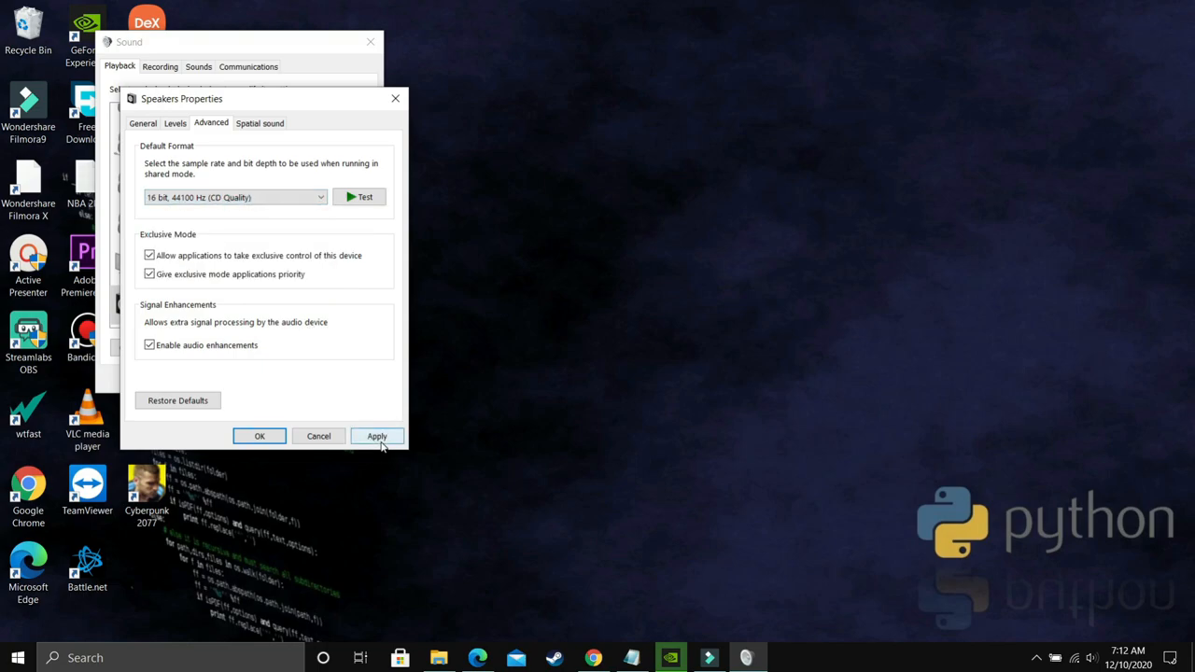
click(377, 437)
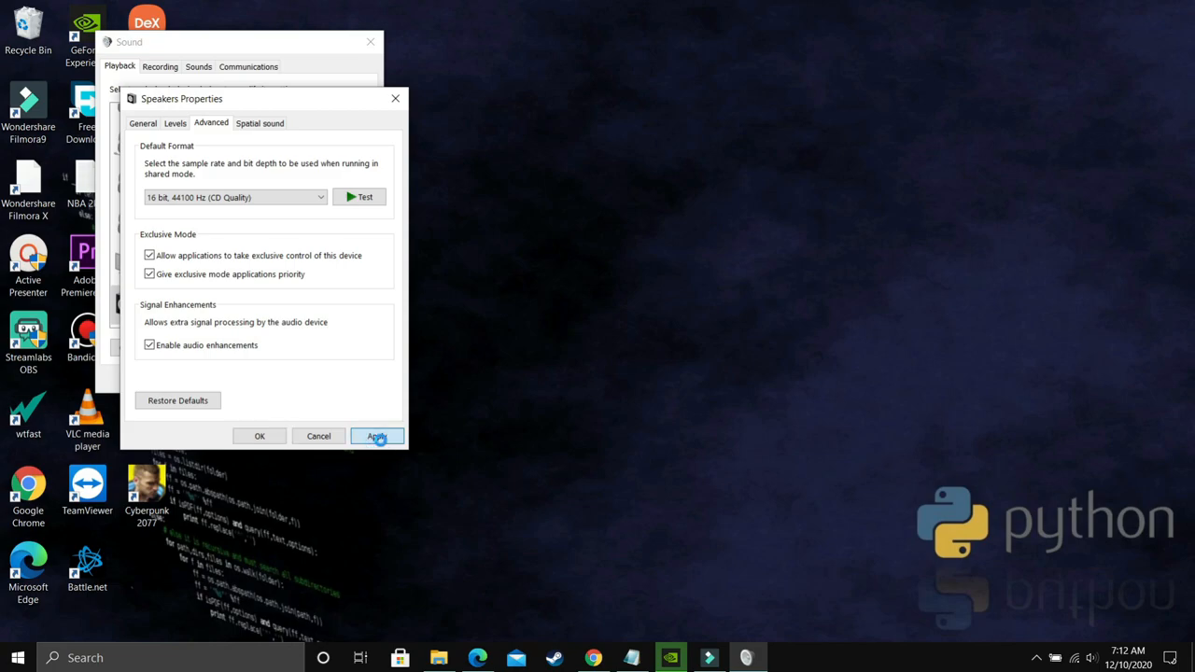
click(377, 437)
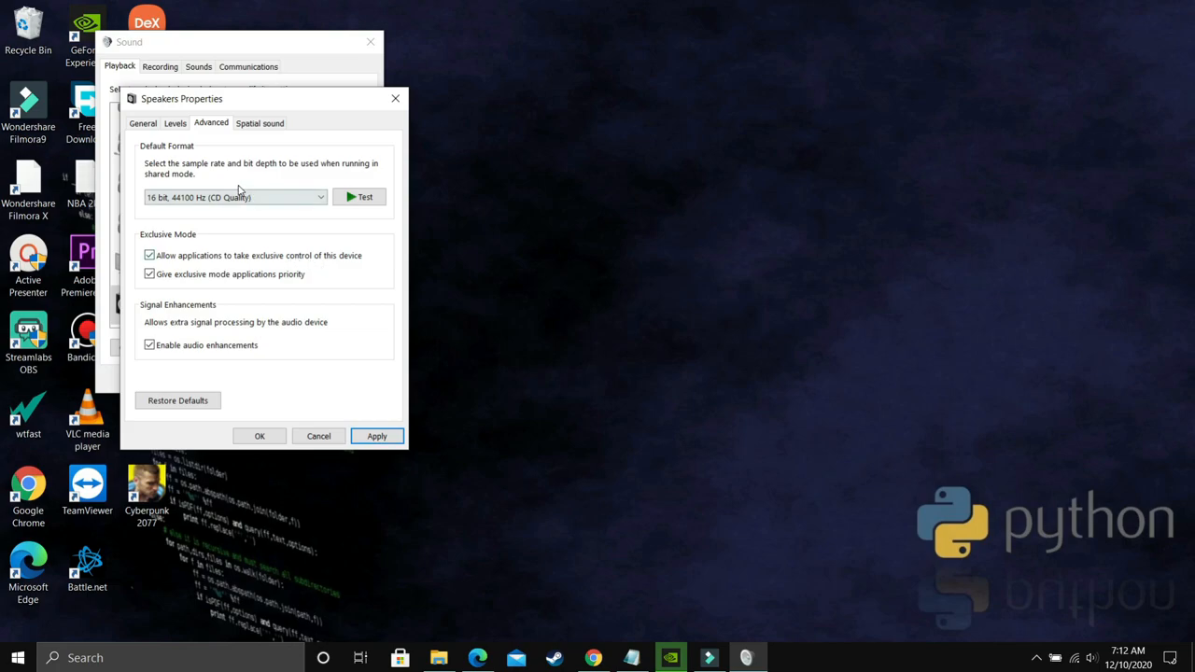
Cycle through 16 bit 48000, 96000 and 192000 Hz formats, landing on 24 bit, 48000 Hz.
click(234, 198)
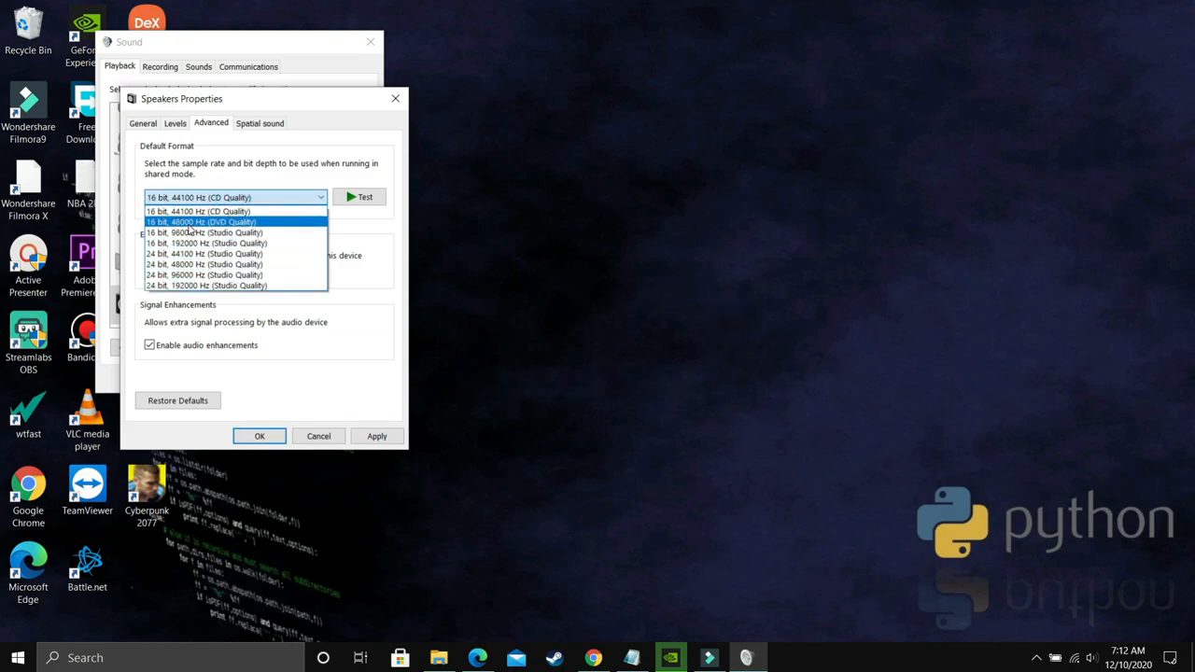
click(202, 220)
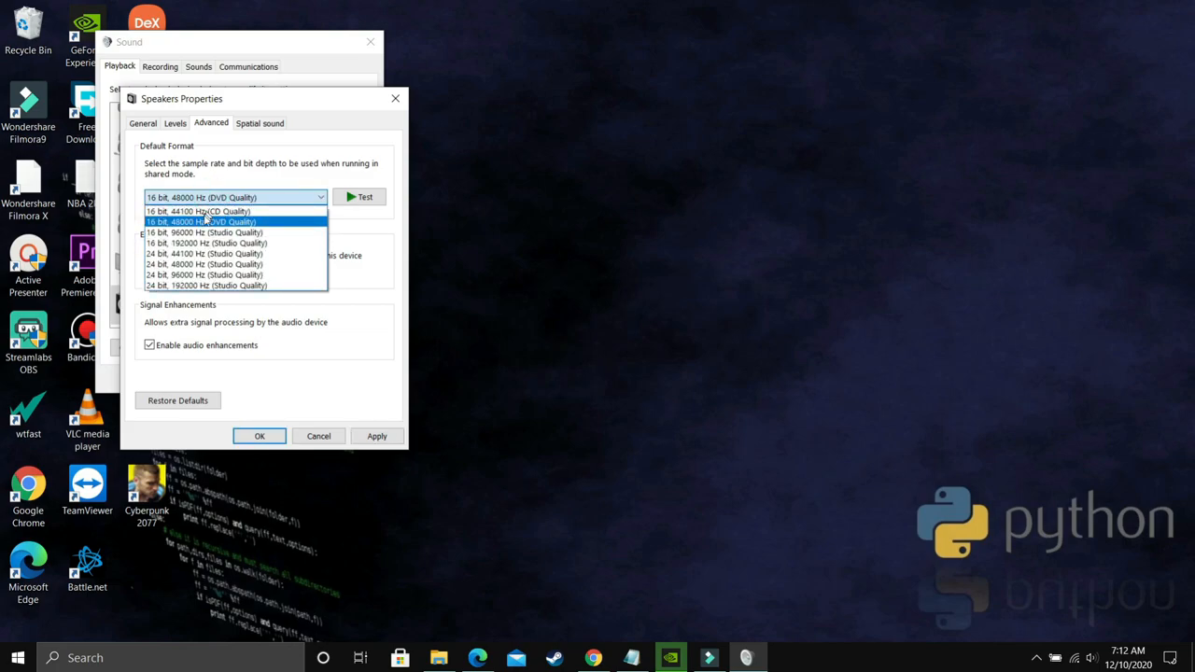
click(204, 231)
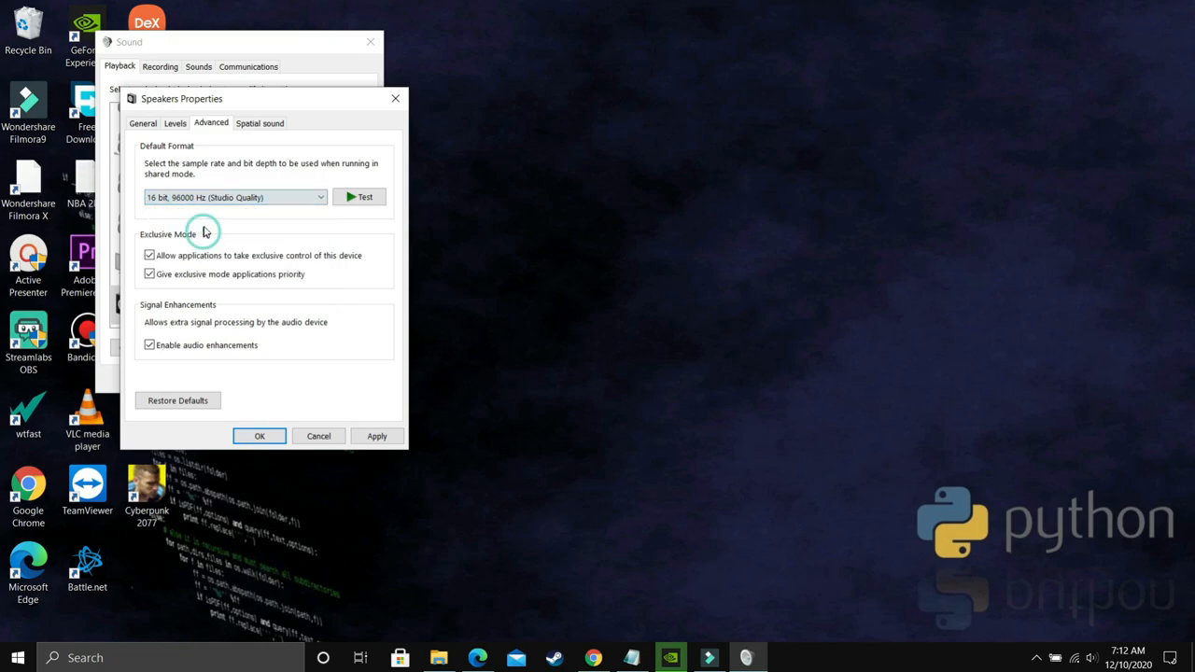
click(234, 198)
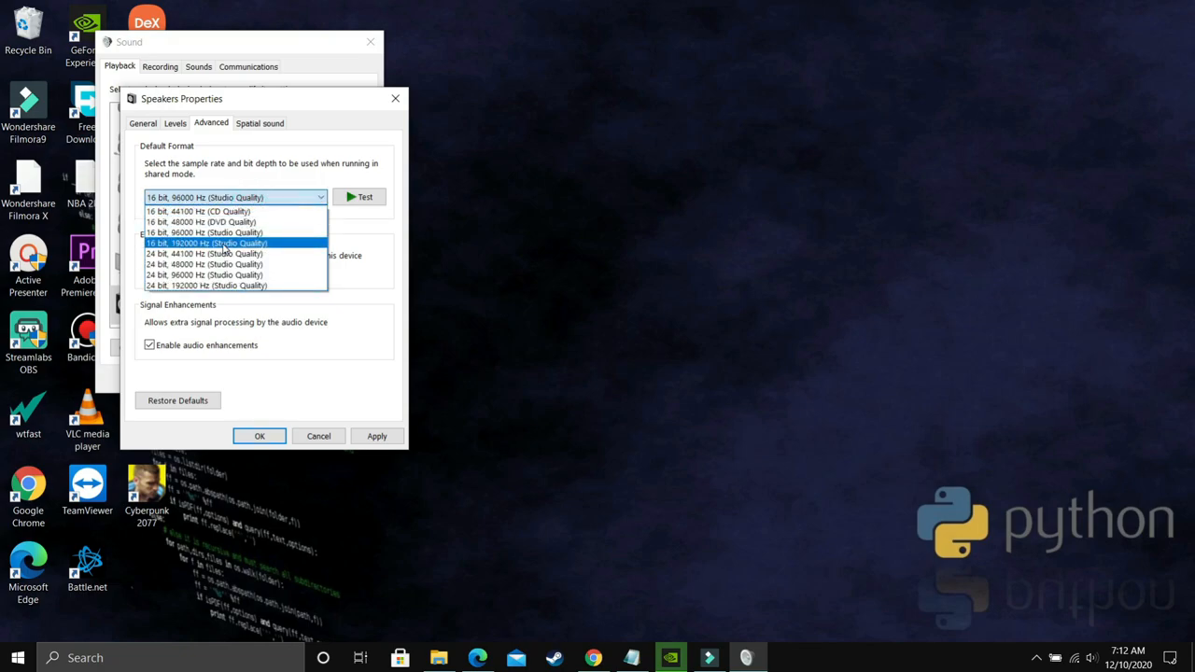
click(205, 243)
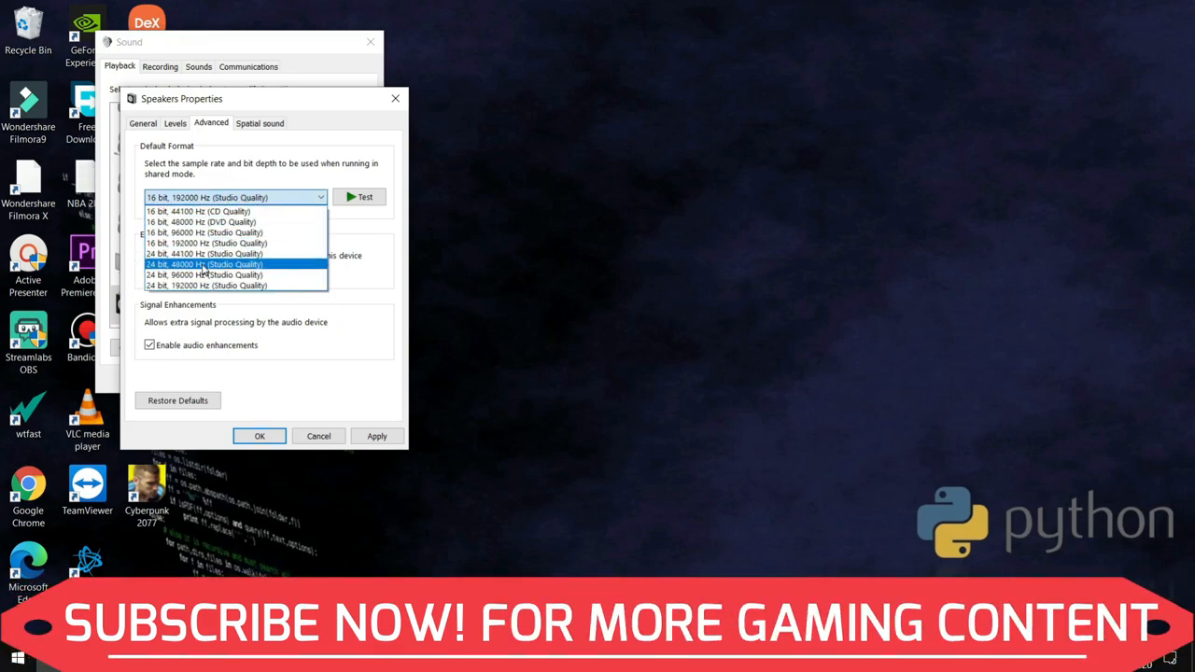
click(203, 265)
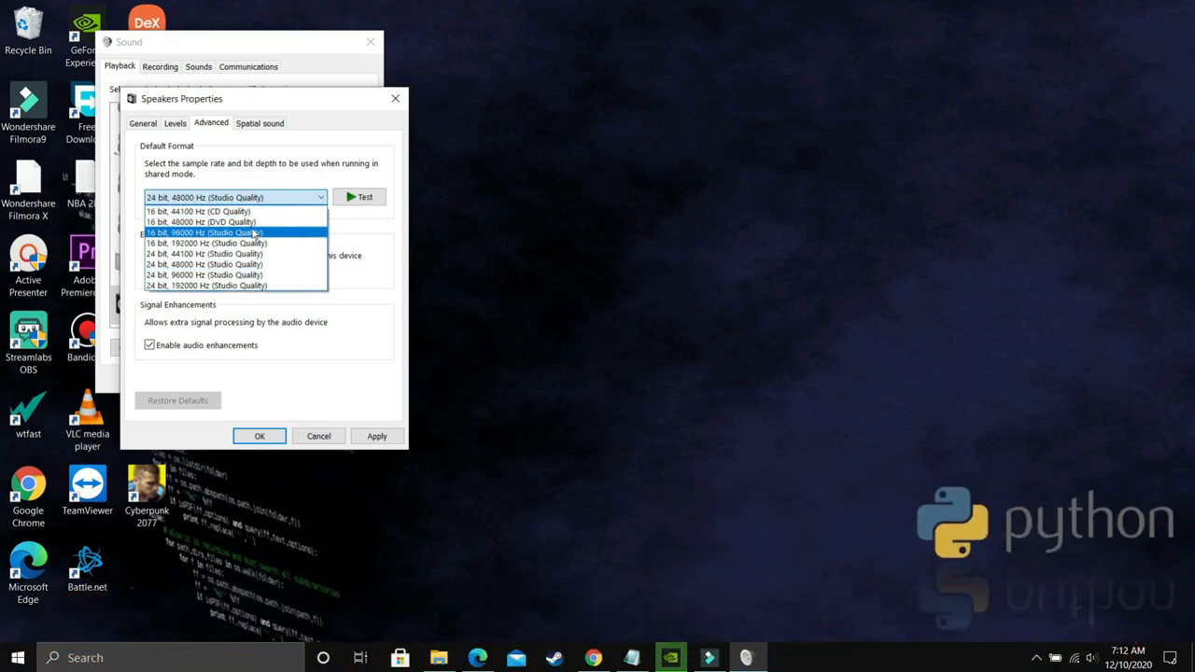
Choose 24 bit, 48000 Hz (Studio Quality) as the default format and apply it.
click(377, 437)
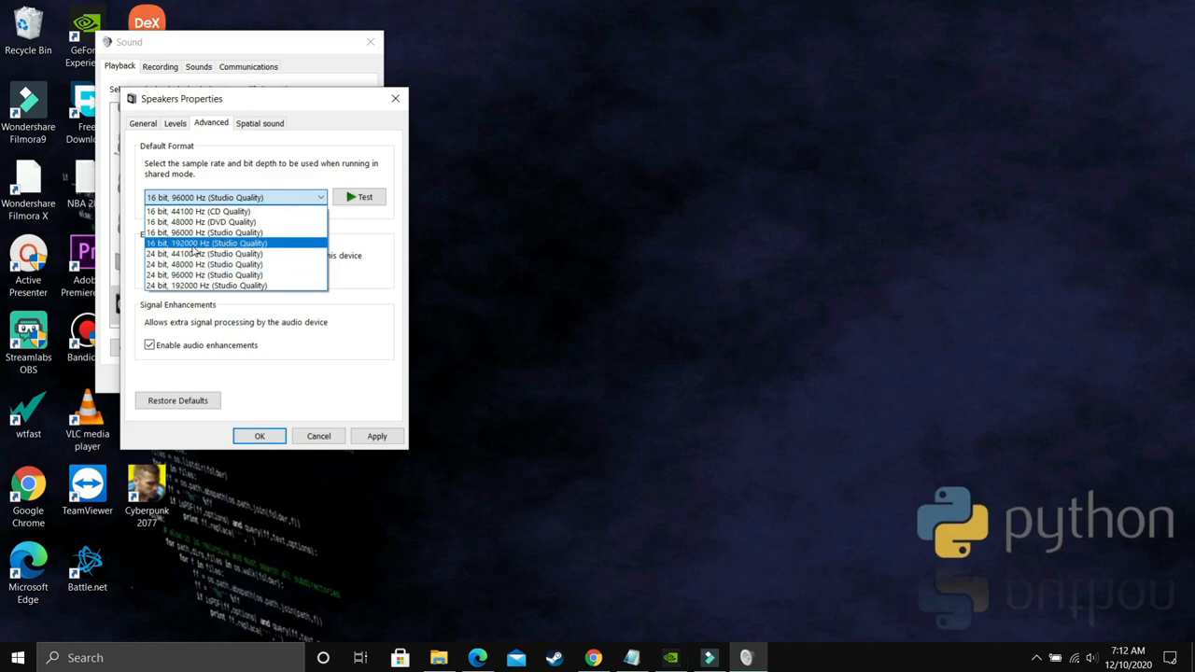
click(205, 243)
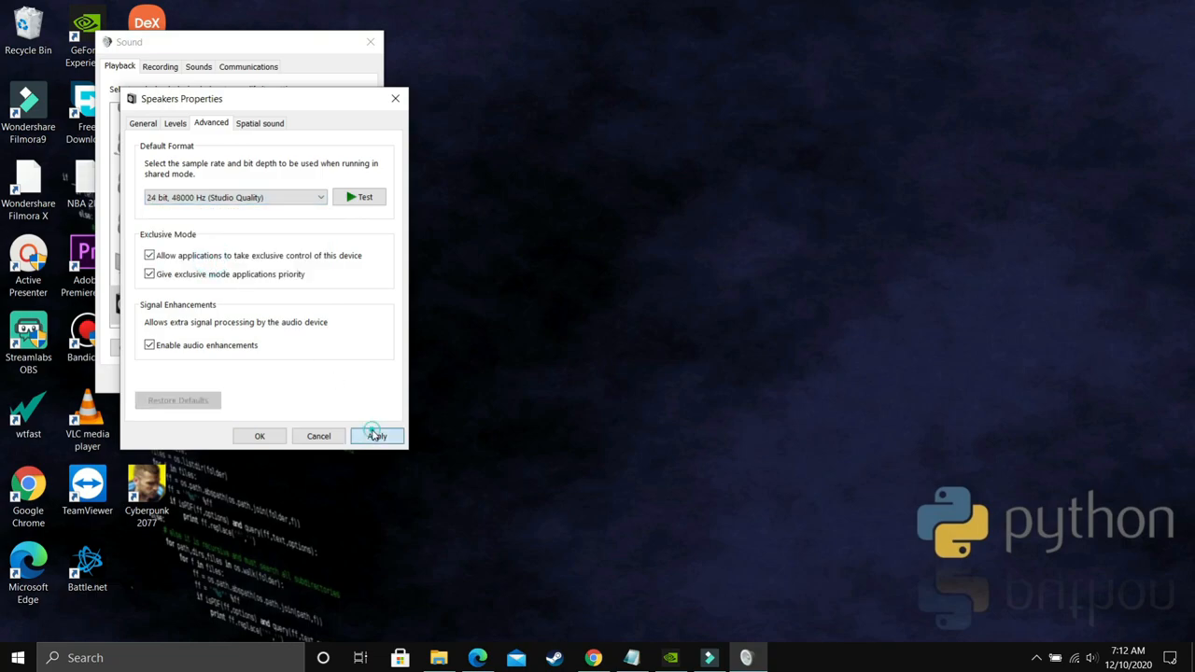
click(378, 437)
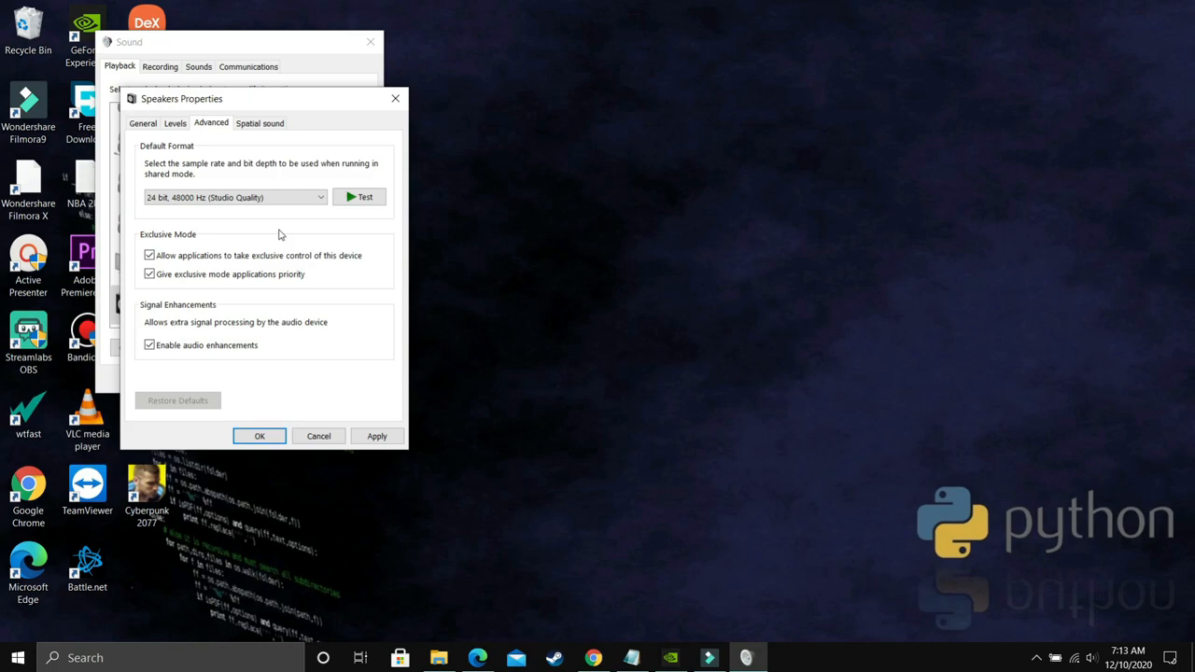
mouse_move(272, 203)
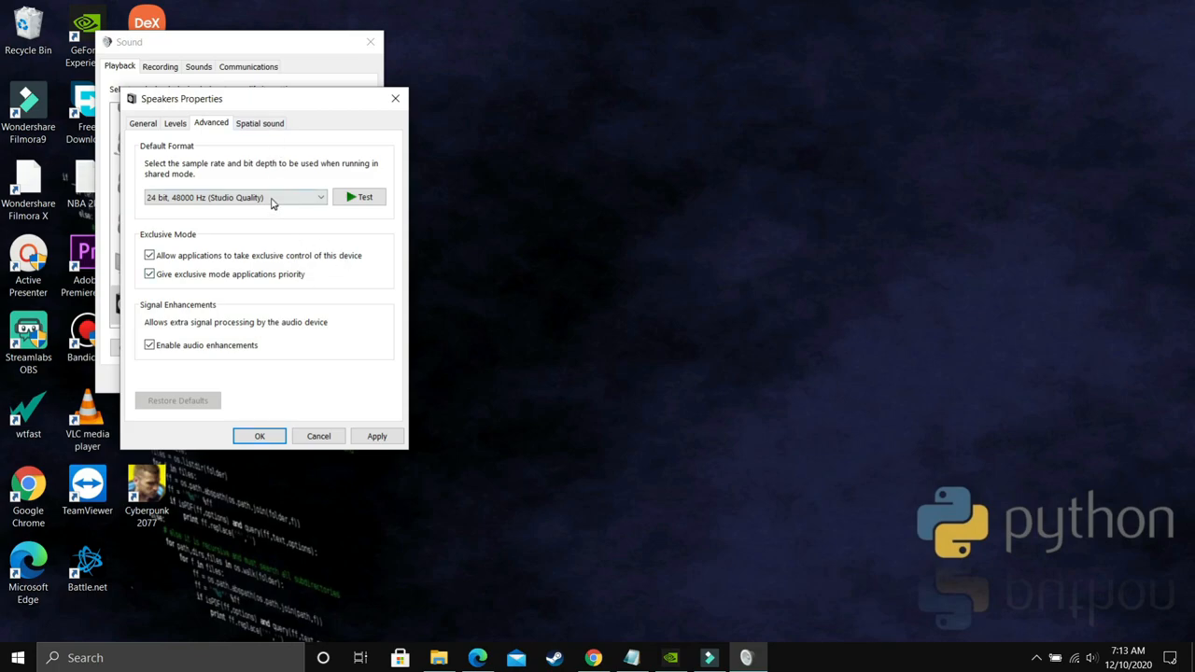
mouse_move(323, 304)
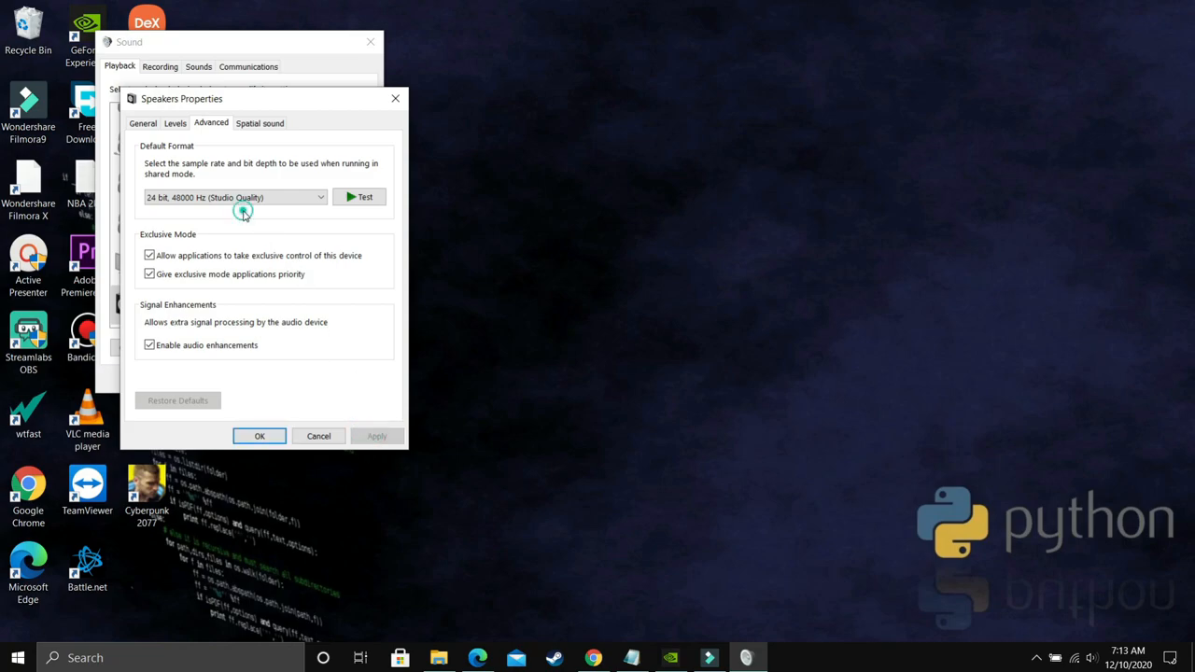
Apply 24 bit, 44100 Hz, accept the Device In Use warning with Yes and confirm OK to close.
click(234, 198)
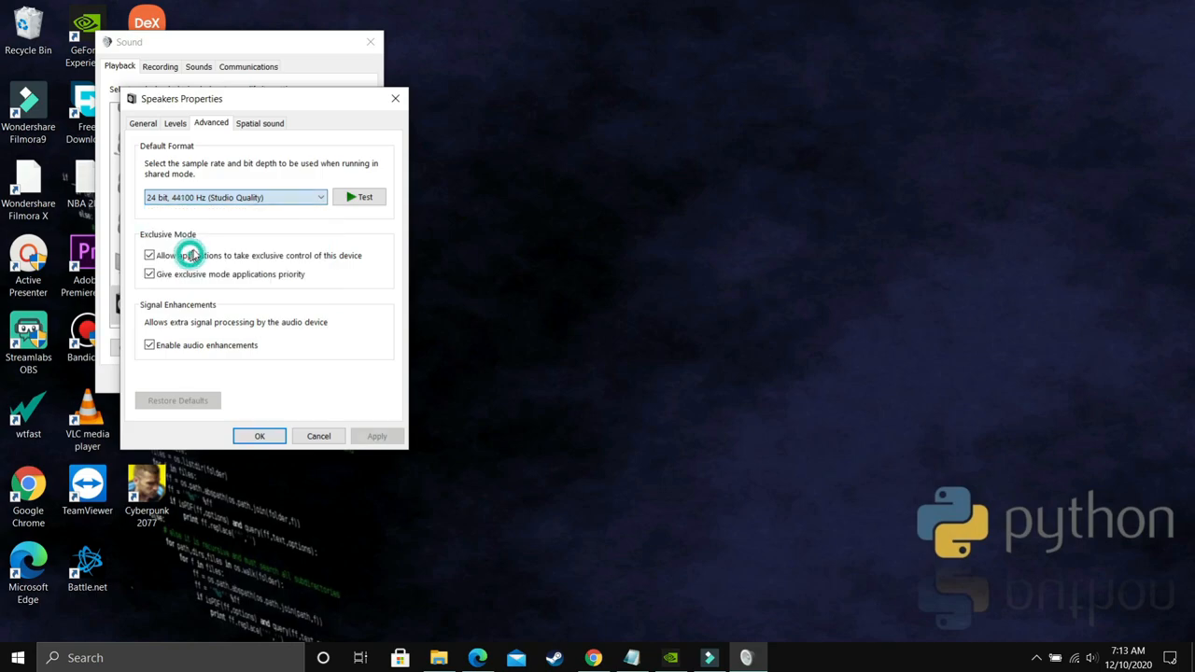
click(377, 437)
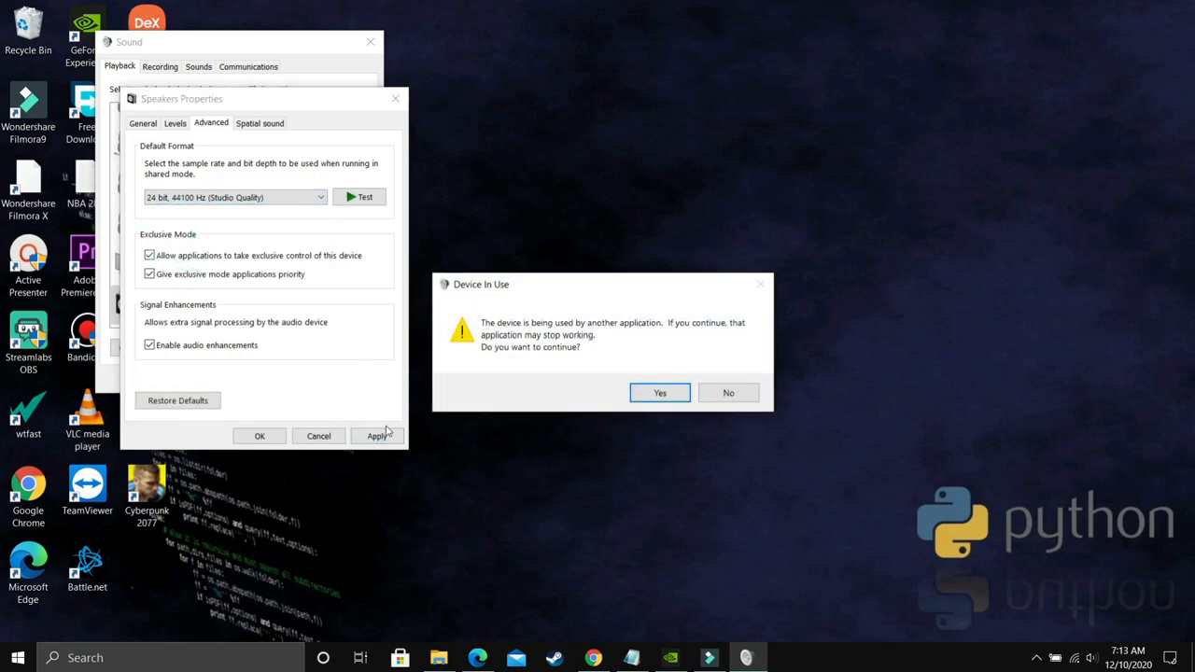
click(661, 393)
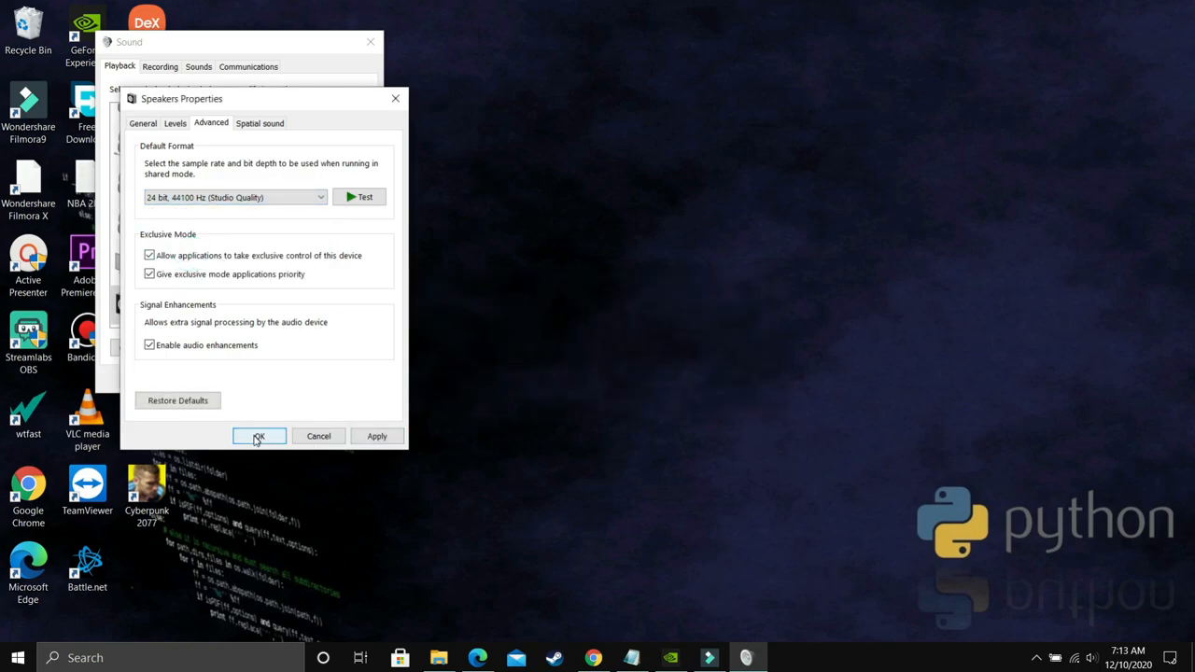
click(258, 437)
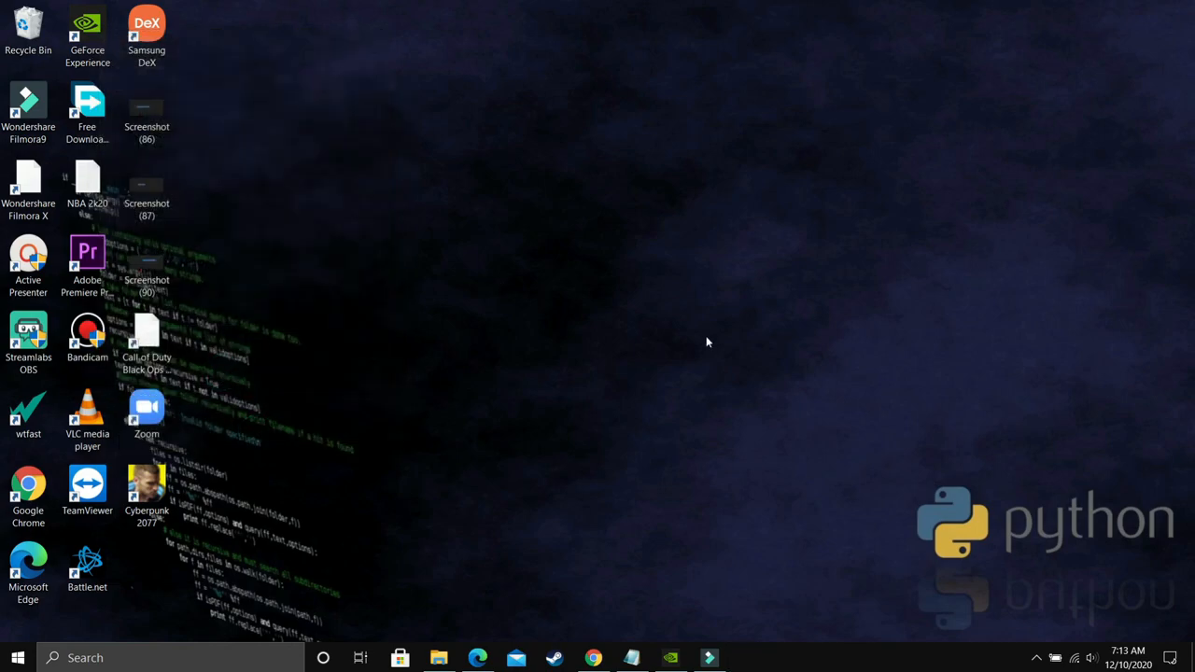
mouse_move(678, 470)
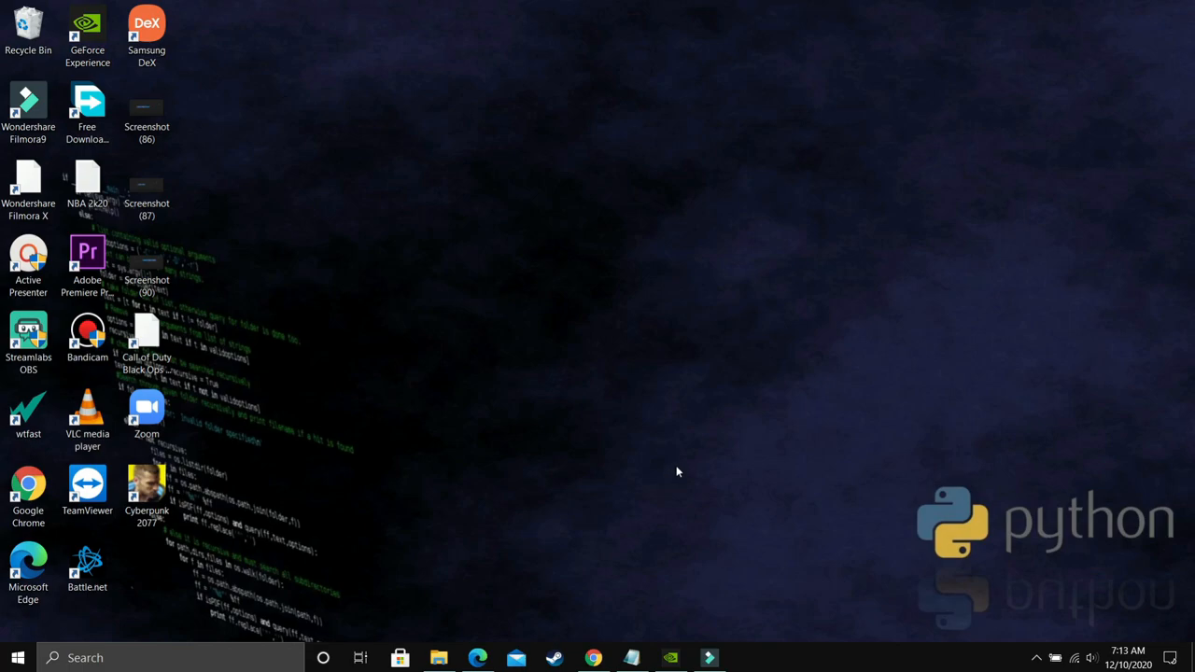